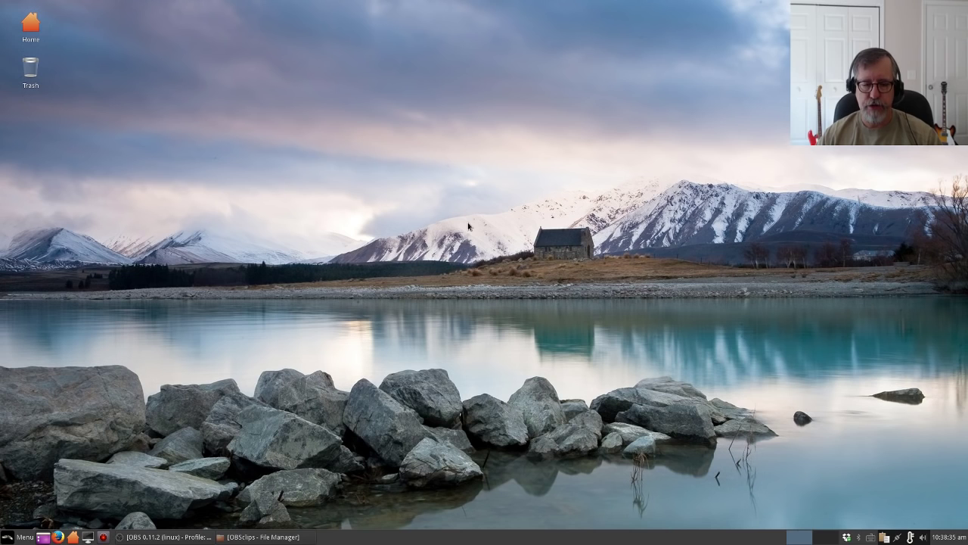
{"action": "mouse_move", "coordinate": [448, 234]}
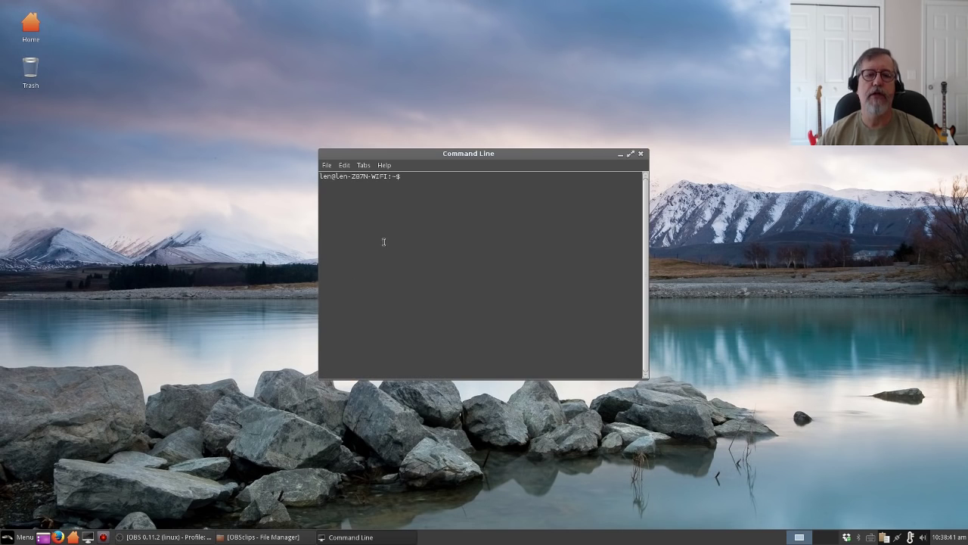
Step: Run 'sudo apt-get install redshift-gtk', retrying after the first command omitted 'install'
{"action": "type", "text": "sudo"}
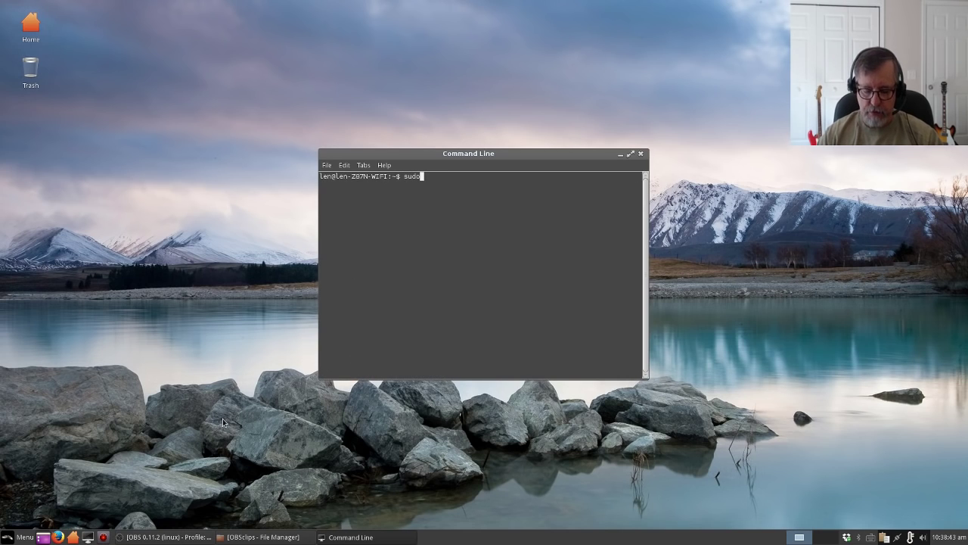
{"action": "type", "text": "apt-get"}
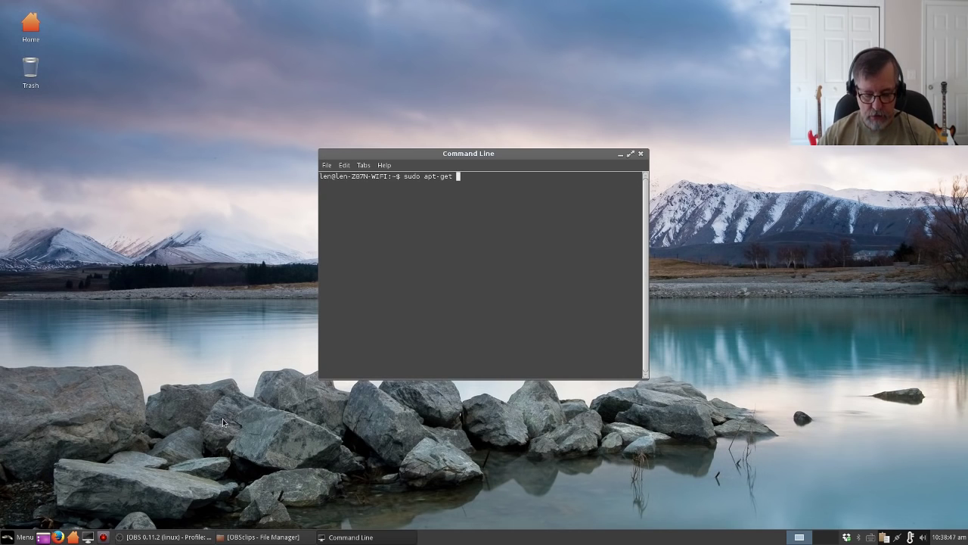
{"action": "type", "text": "redshift"}
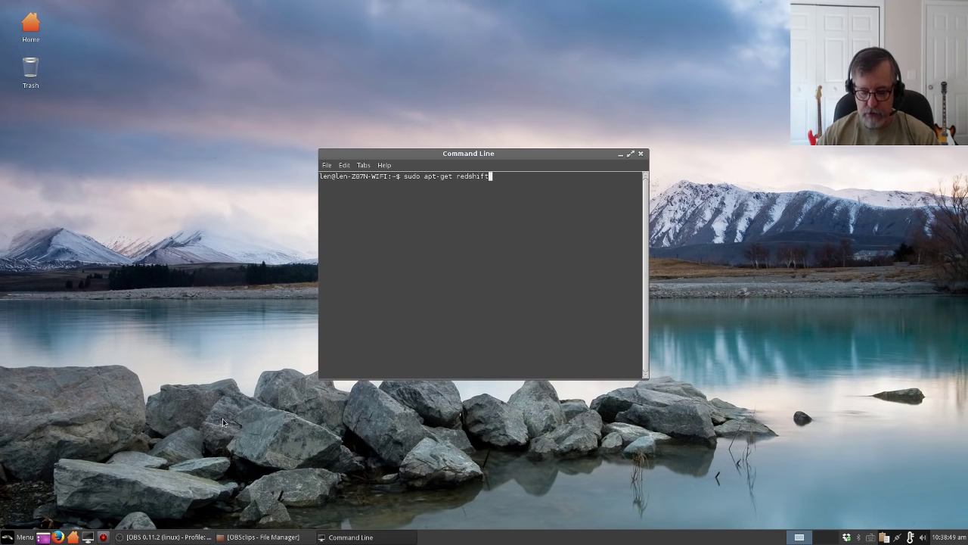
{"action": "type", "text": "-gtk"}
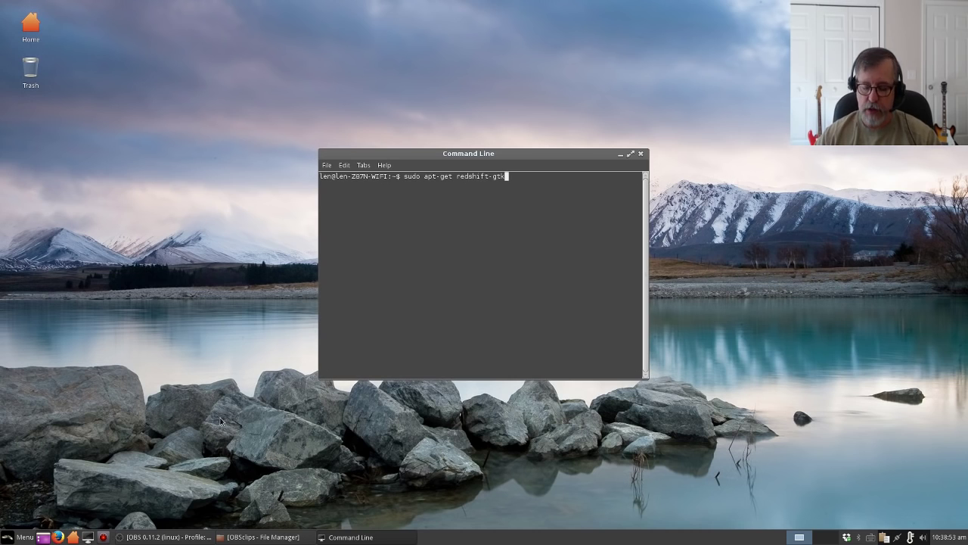
{"action": "key", "text": "Return"}
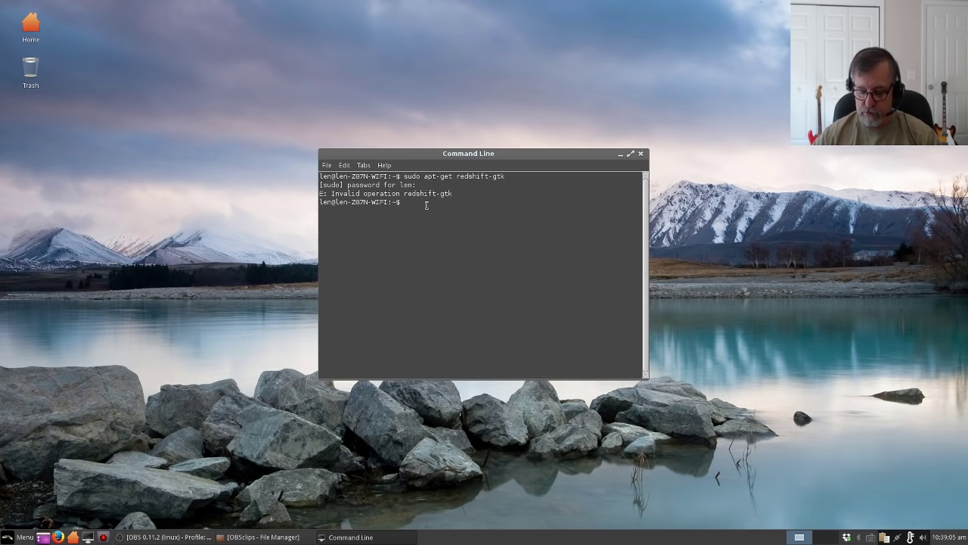
{"action": "type", "text": "sudo apt-get redshift-gtk"}
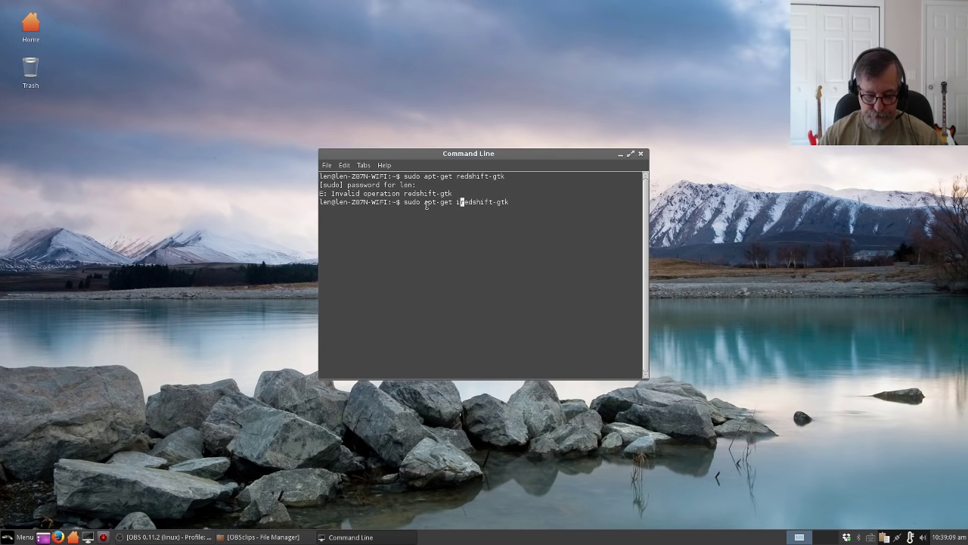
{"action": "type", "text": "nstall"}
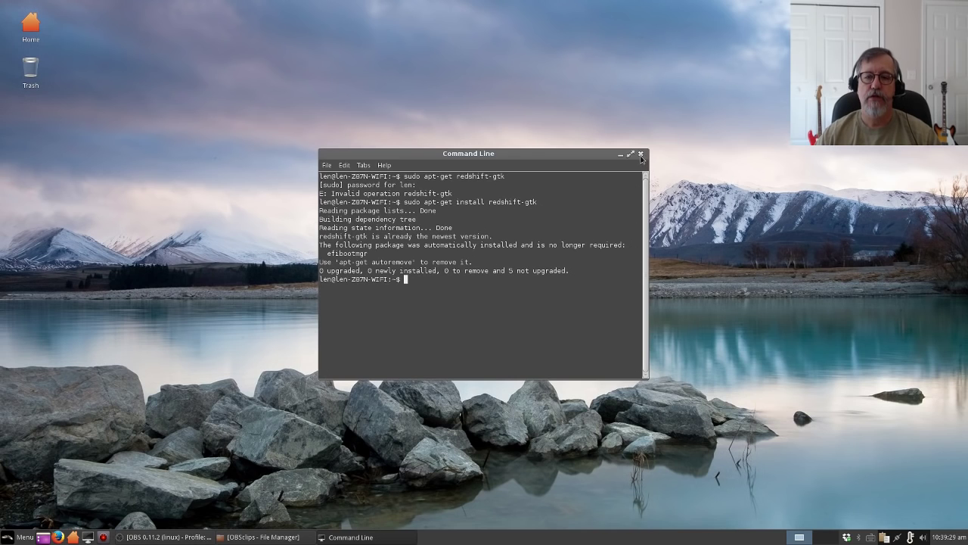
Step: Close the terminal window and browse the applications menu to Redshift under Accessories
{"action": "left_click", "coordinate": [640, 155]}
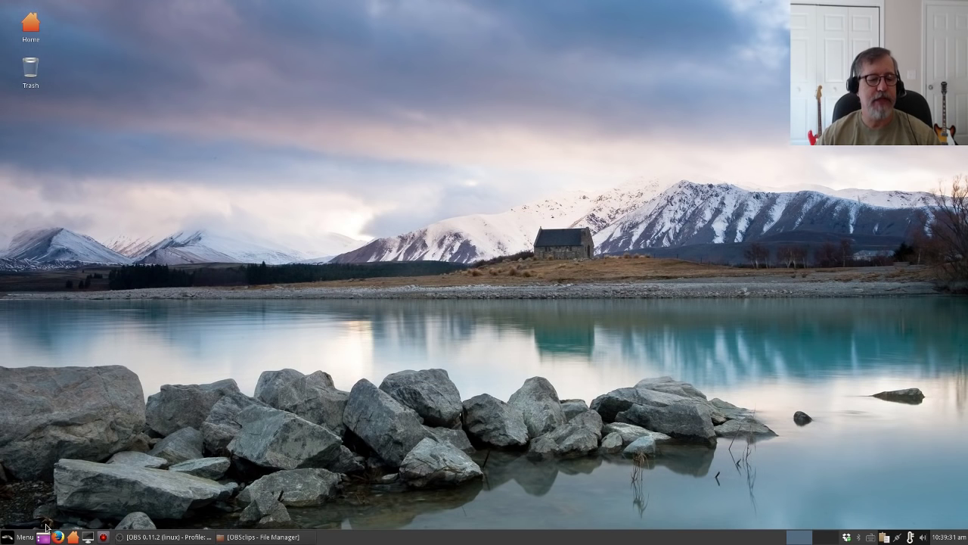
{"action": "left_click", "coordinate": [23, 536]}
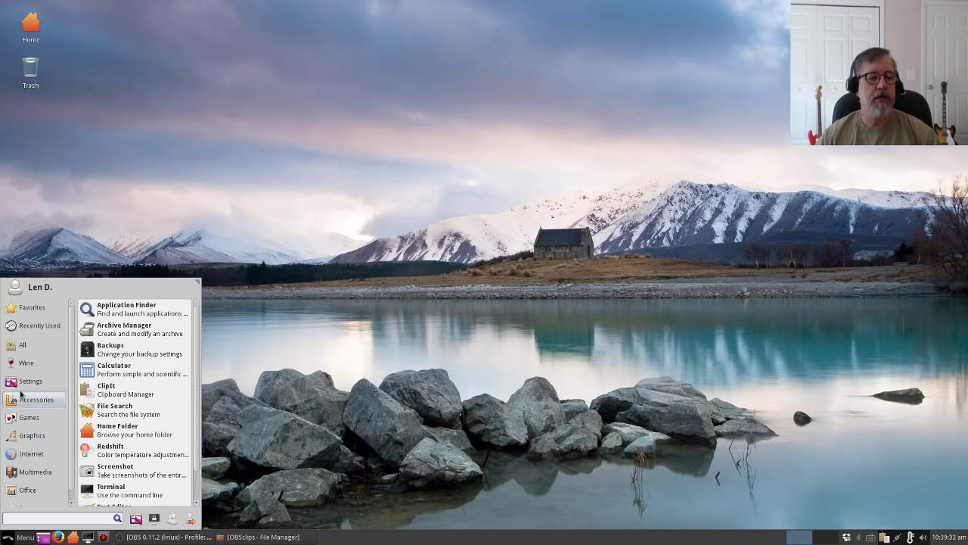
{"action": "mouse_move", "coordinate": [134, 389]}
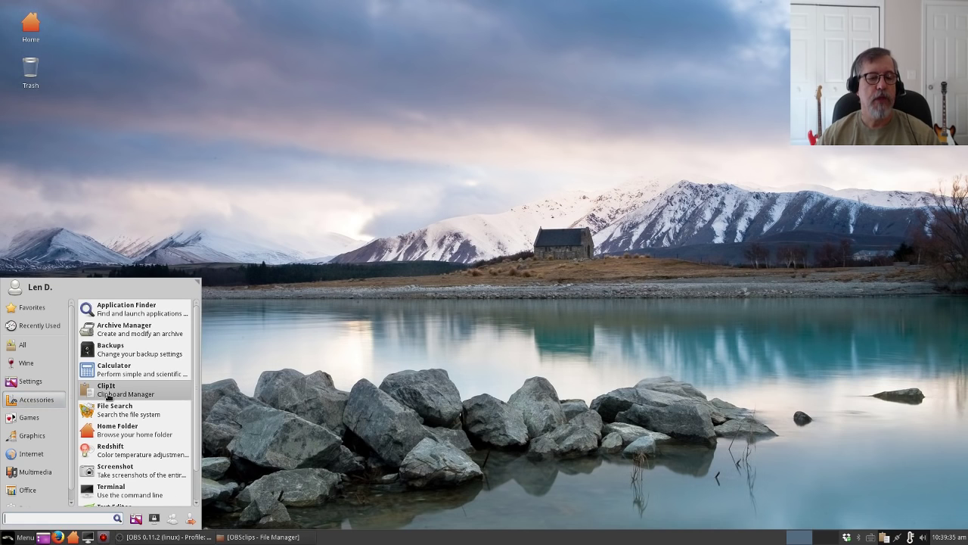
{"action": "mouse_move", "coordinate": [135, 450]}
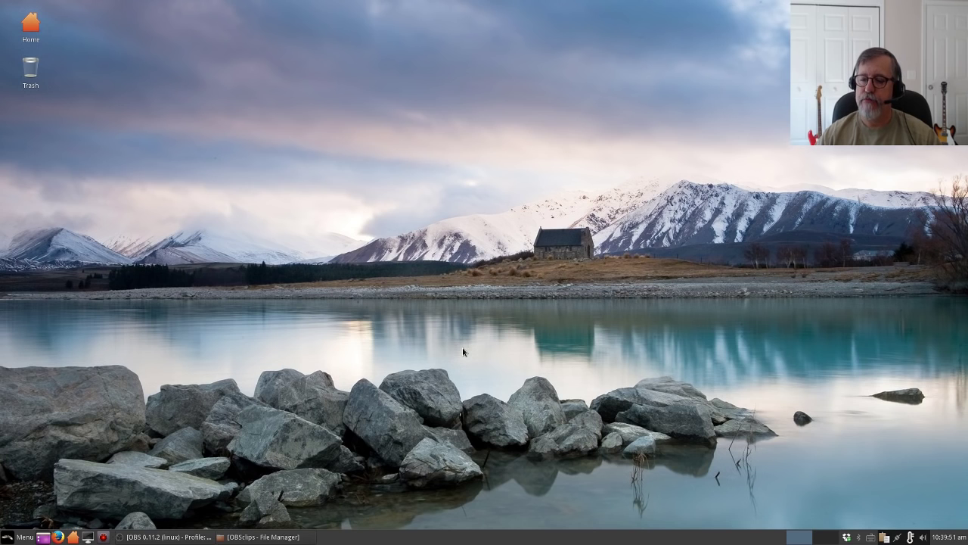
{"action": "mouse_move", "coordinate": [490, 292]}
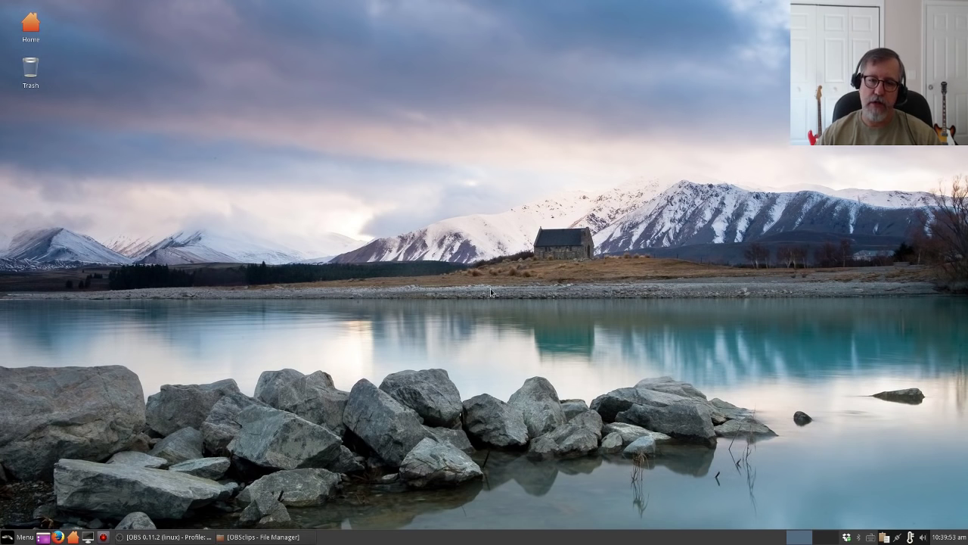
{"action": "mouse_move", "coordinate": [468, 350]}
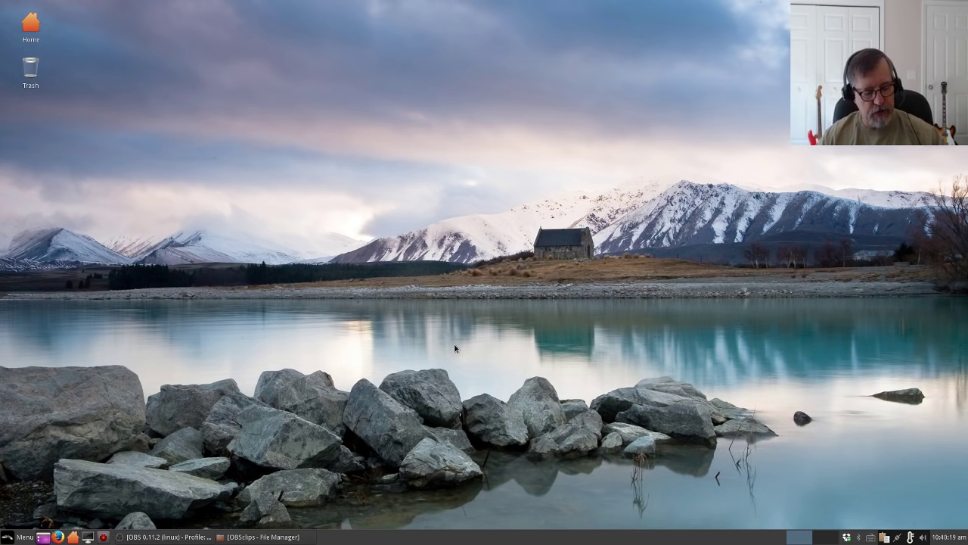
{"action": "mouse_move", "coordinate": [321, 384]}
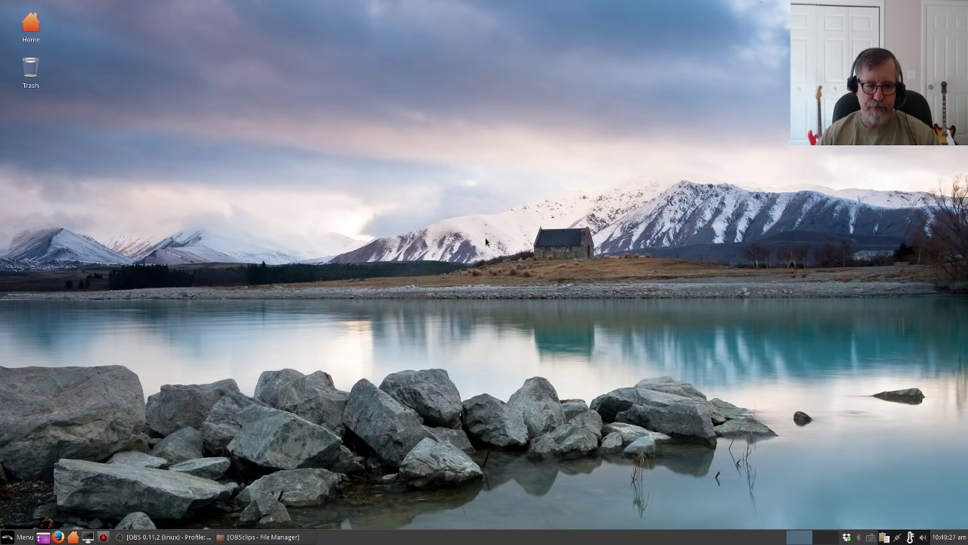
Step: Open Session and Startup from Menu > Settings
{"action": "left_click", "coordinate": [22, 536]}
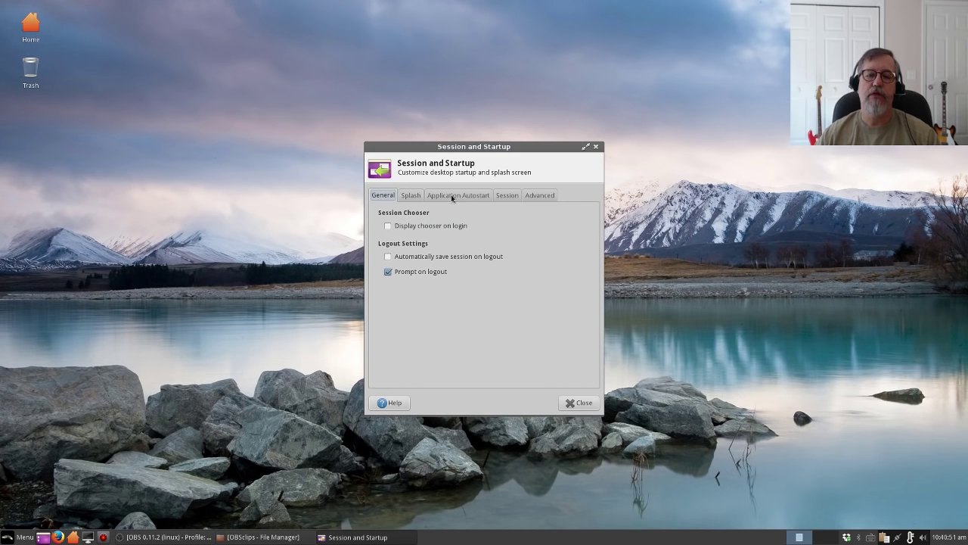
Step: In the Application Autostart list, untick Screen Locker and select the Redshift entry
{"action": "left_click", "coordinate": [458, 195]}
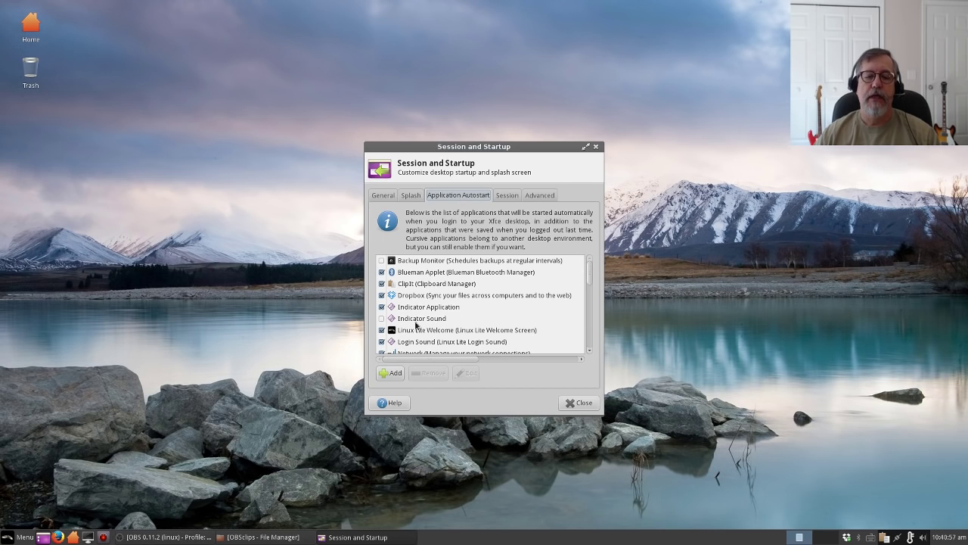
{"action": "mouse_move", "coordinate": [486, 406]}
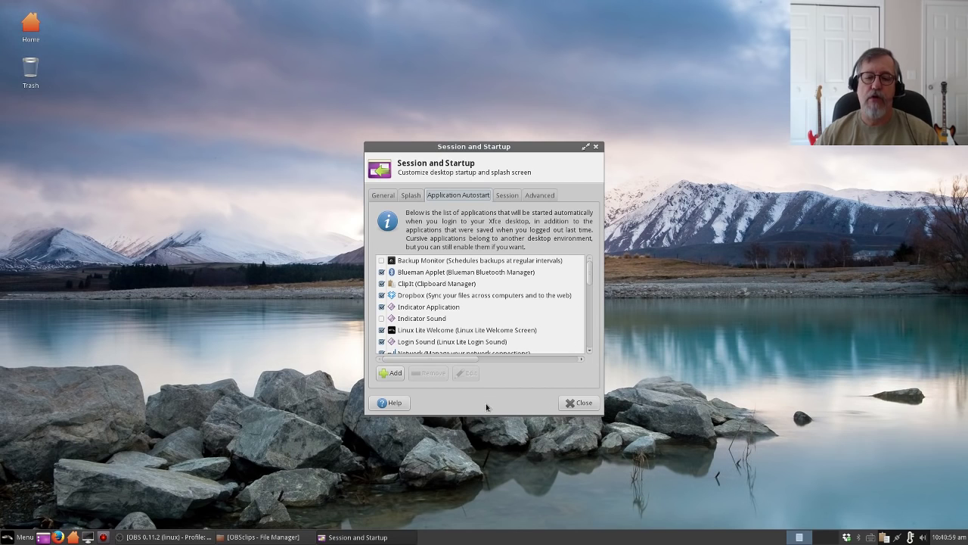
{"action": "scroll", "scroll_direction": "down", "scroll_amount": 3}
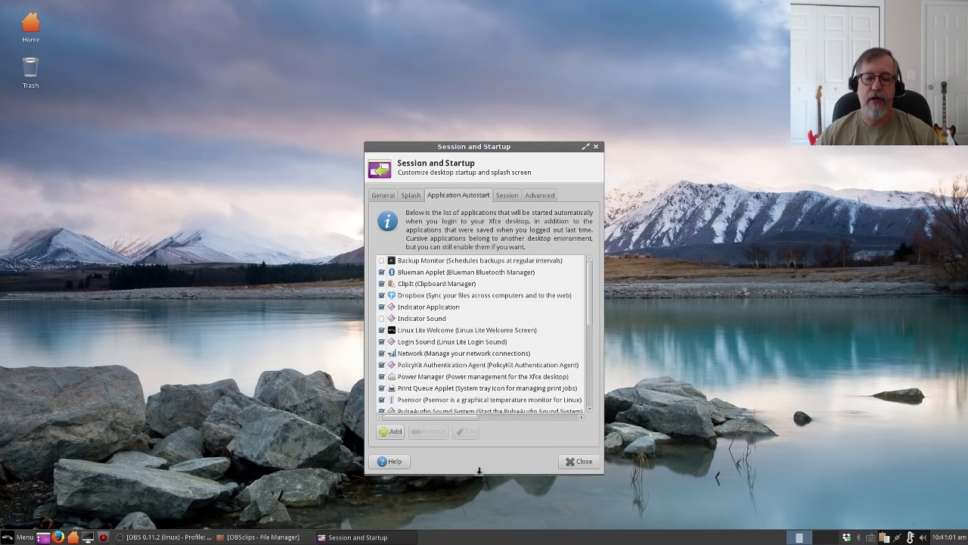
{"action": "left_click_drag", "start_coordinate": [472, 145], "coordinate": [495, 51]}
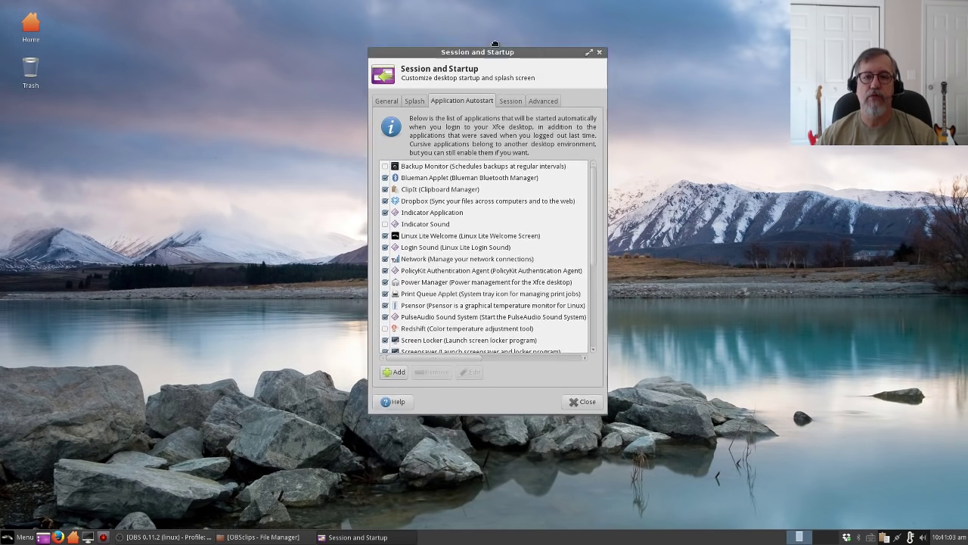
{"action": "left_click_drag", "start_coordinate": [477, 51], "coordinate": [474, 19]}
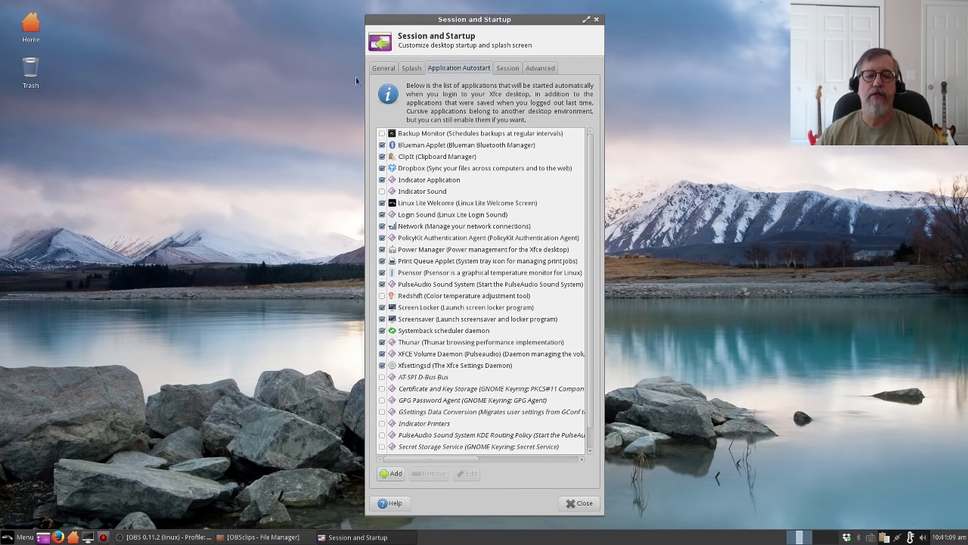
{"action": "mouse_move", "coordinate": [429, 151]}
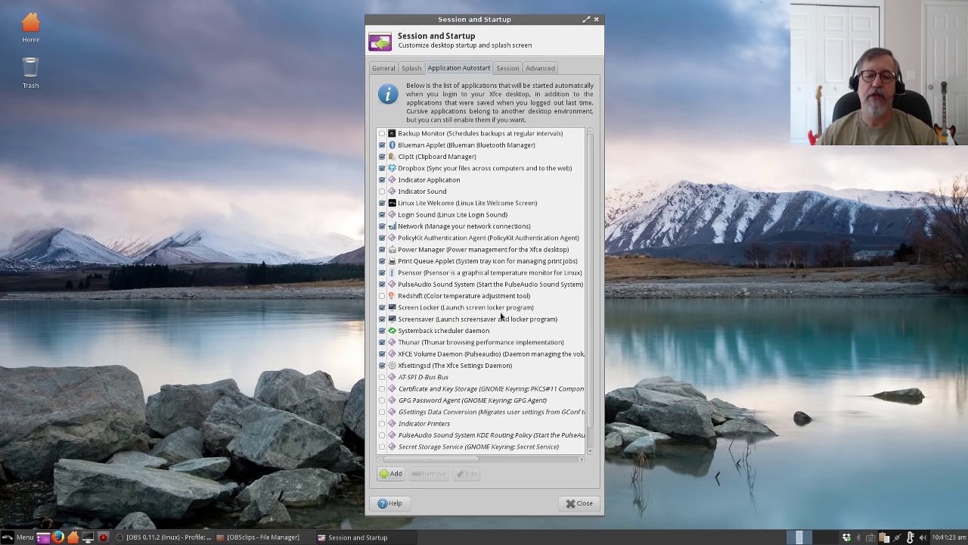
{"action": "left_click", "coordinate": [484, 306]}
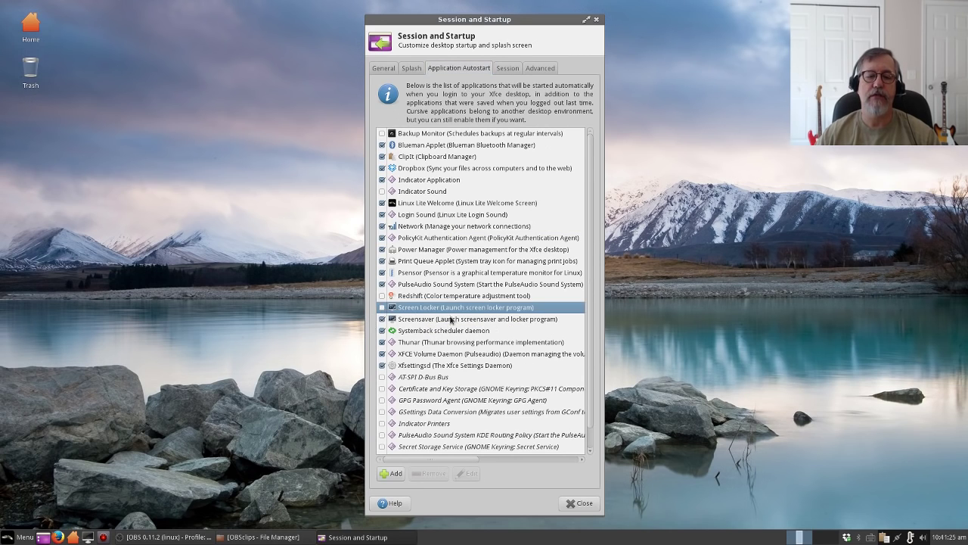
{"action": "mouse_move", "coordinate": [289, 300]}
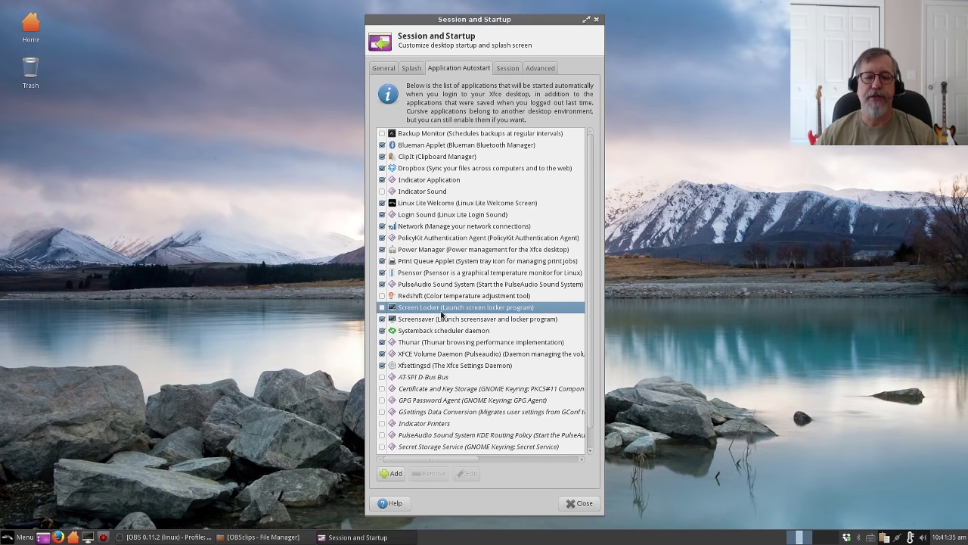
{"action": "mouse_move", "coordinate": [422, 301]}
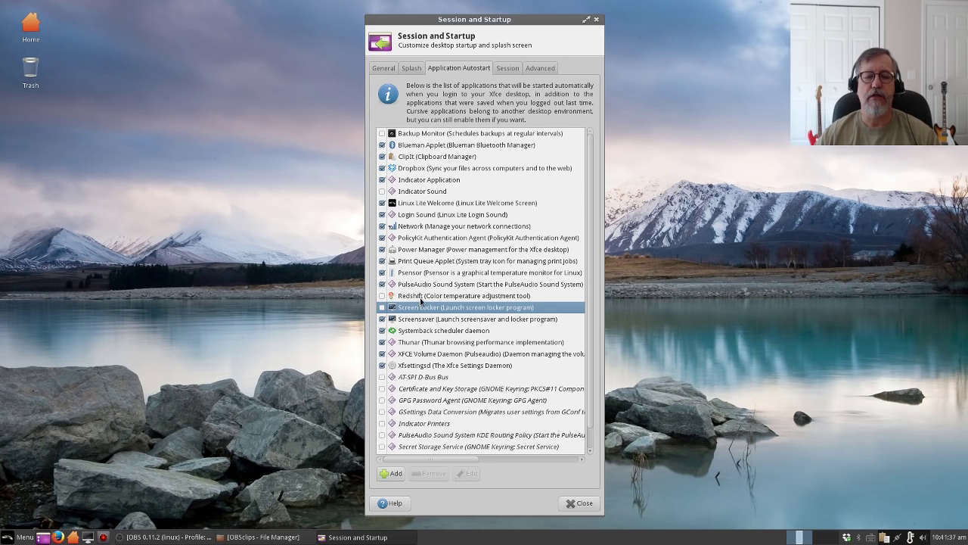
{"action": "left_click", "coordinate": [447, 295]}
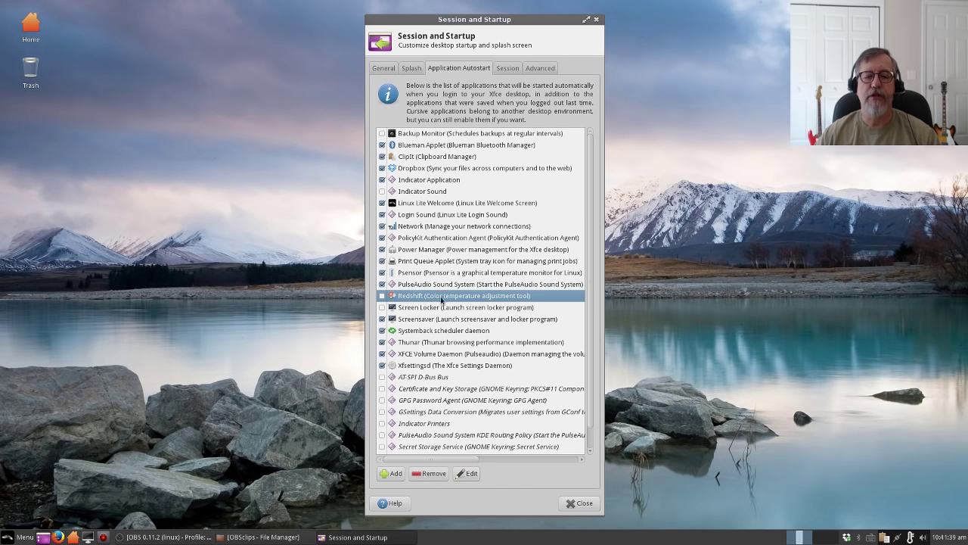
{"action": "mouse_move", "coordinate": [439, 294]}
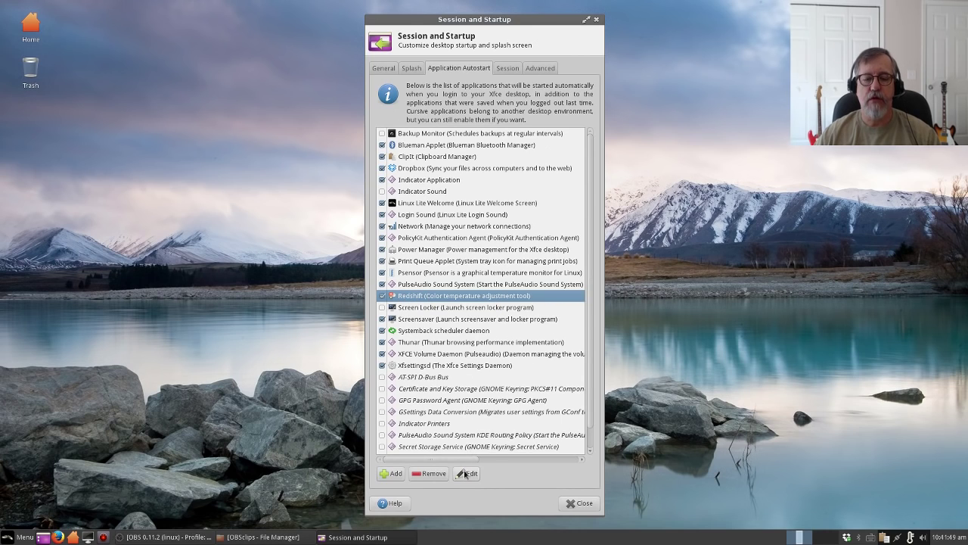
Step: Enable Redshift's autostart checkbox and open its entry with Edit
{"action": "left_click", "coordinate": [466, 473]}
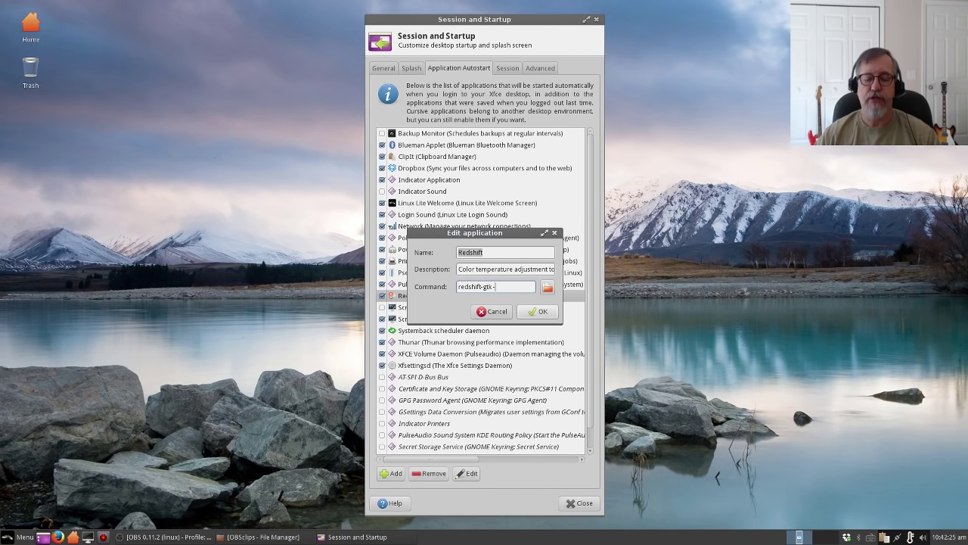
{"action": "type", "text": "l 35."}
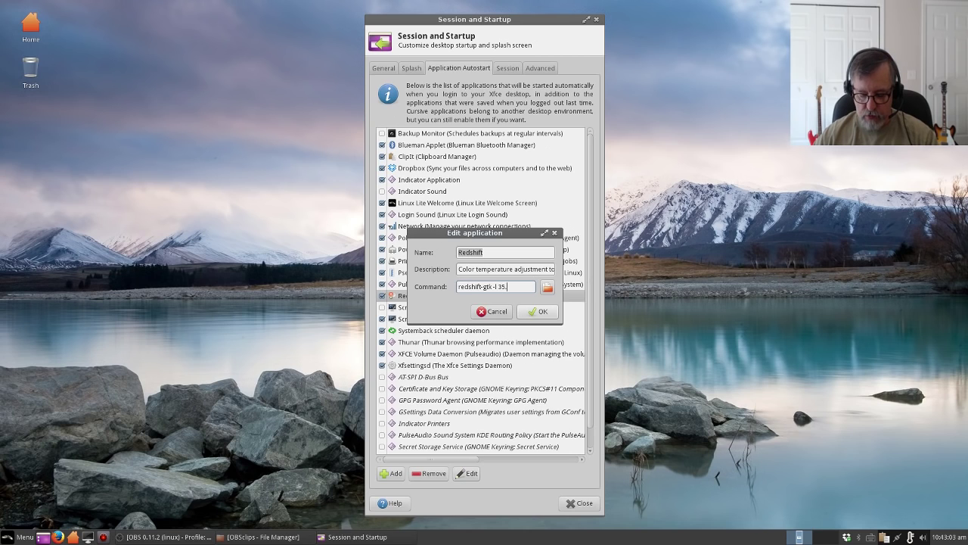
{"action": "type", "text": "7728:-81.3672 -t 6500:3600"}
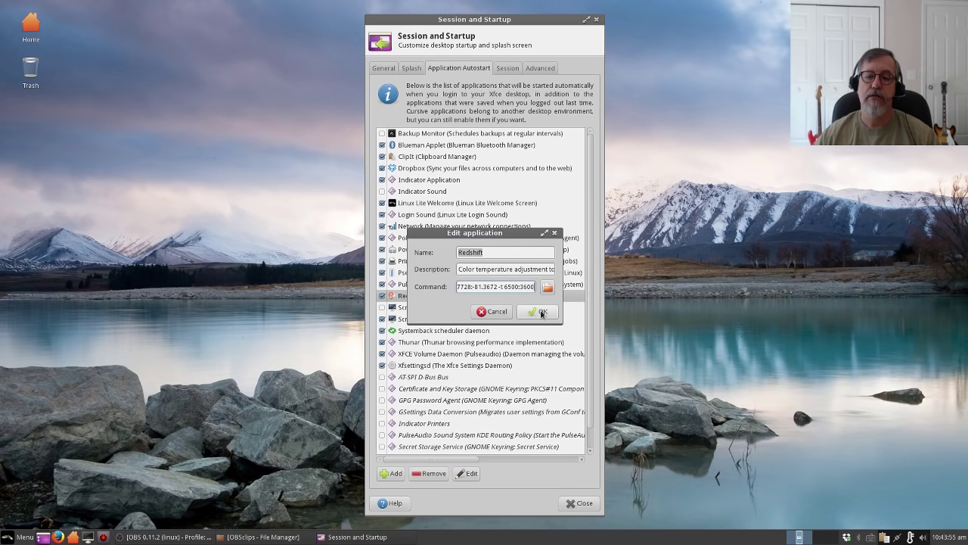
{"action": "left_click", "coordinate": [537, 311]}
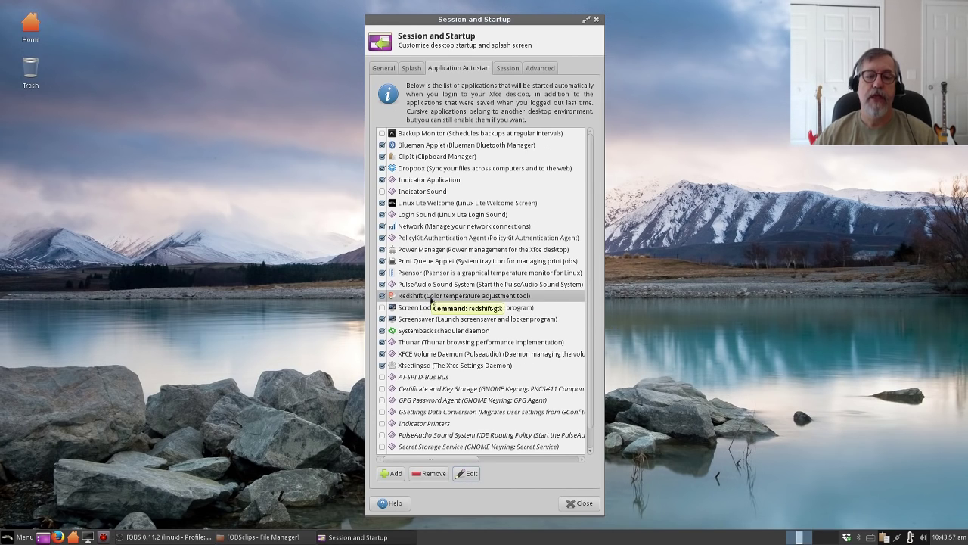
{"action": "mouse_move", "coordinate": [746, 321]}
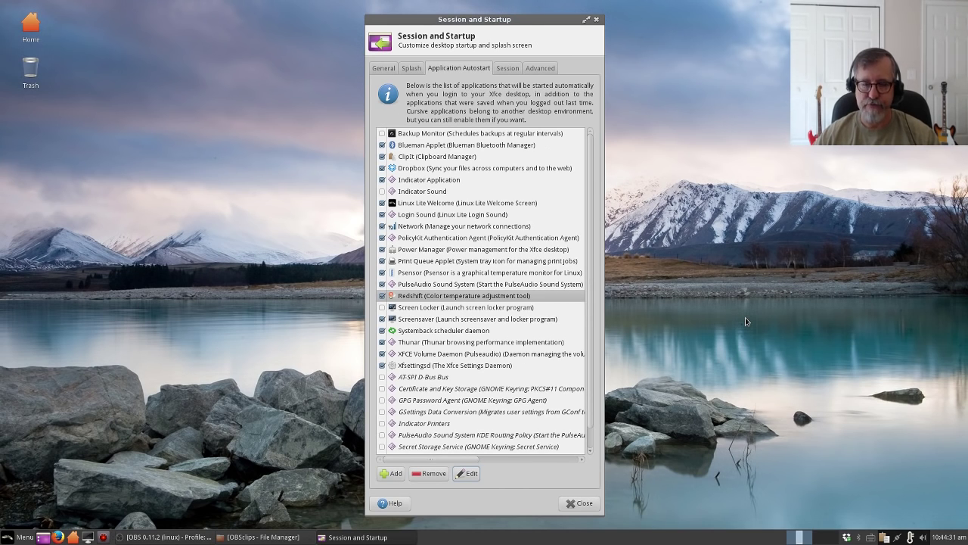
Step: Close the Session and Startup window
{"action": "left_click", "coordinate": [579, 503]}
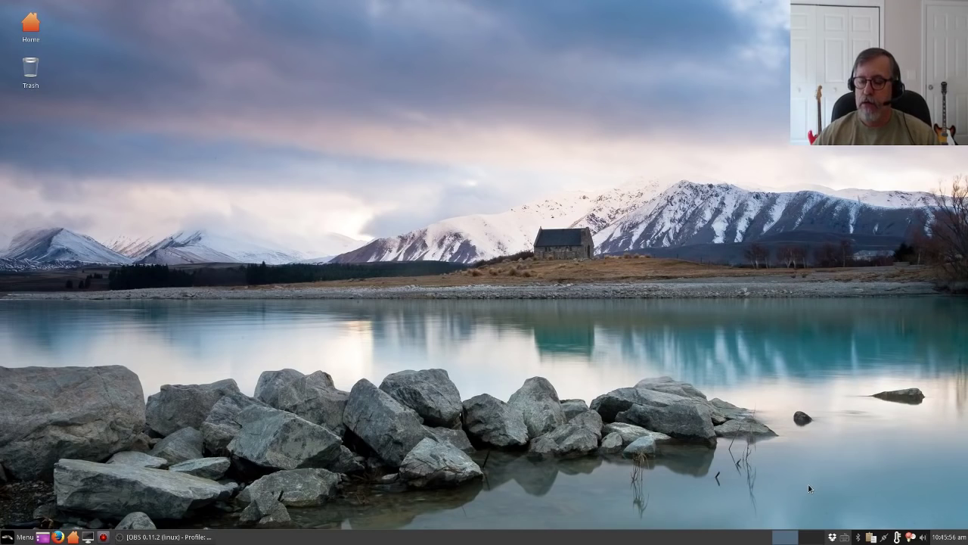
{"action": "mouse_move", "coordinate": [761, 475]}
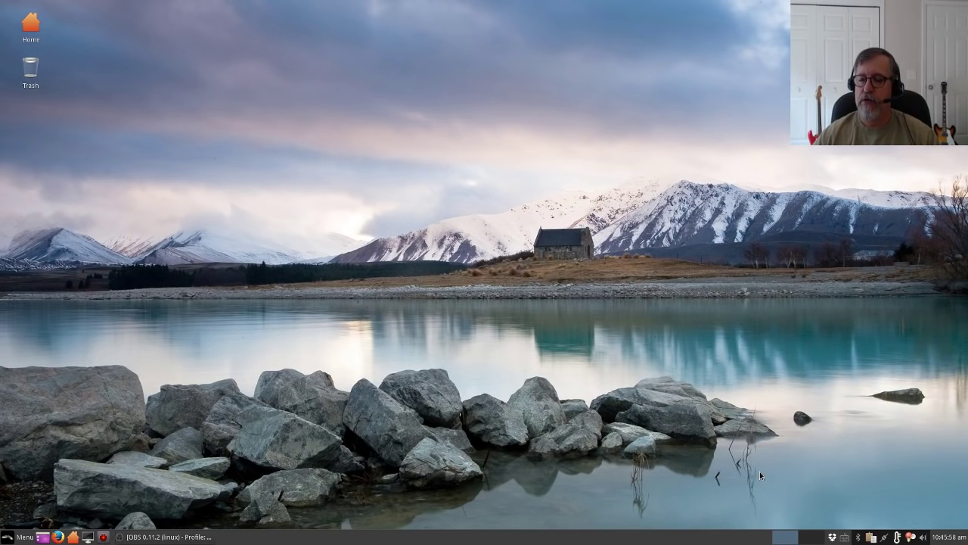
{"action": "mouse_move", "coordinate": [507, 345]}
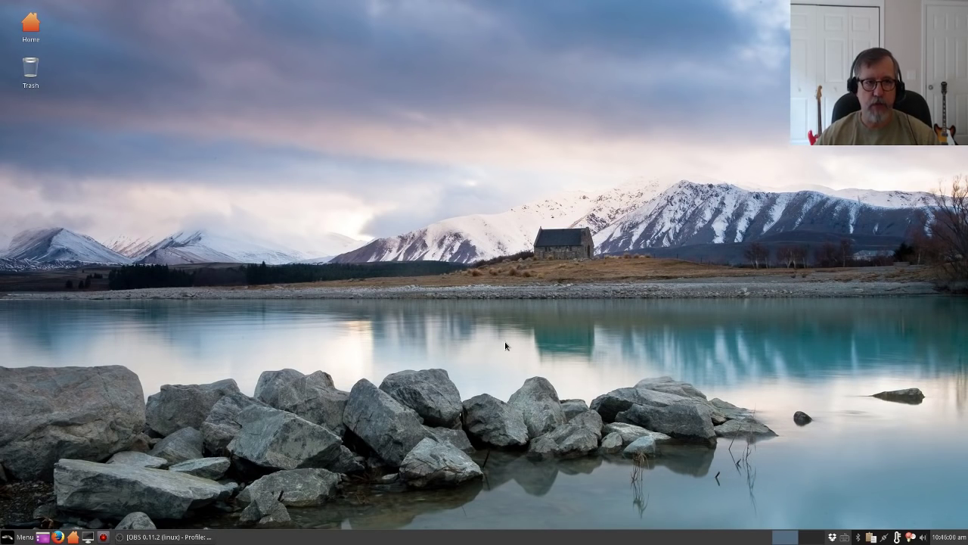
{"action": "mouse_move", "coordinate": [810, 435]}
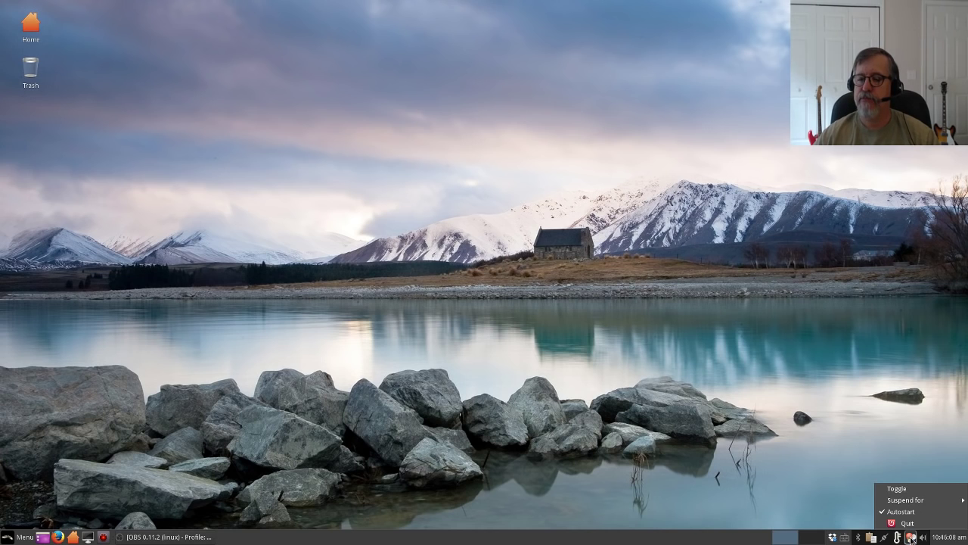
{"action": "mouse_move", "coordinate": [897, 487]}
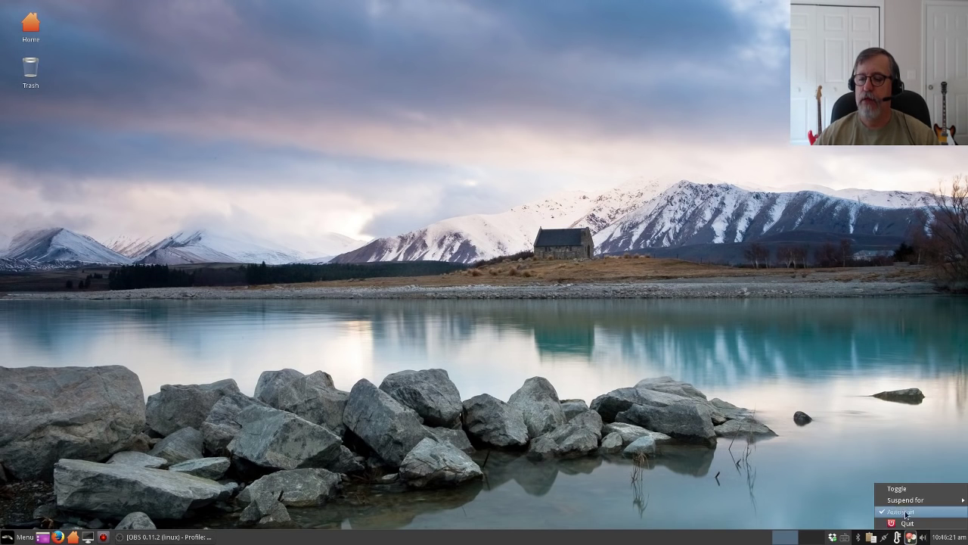
{"action": "mouse_move", "coordinate": [908, 500]}
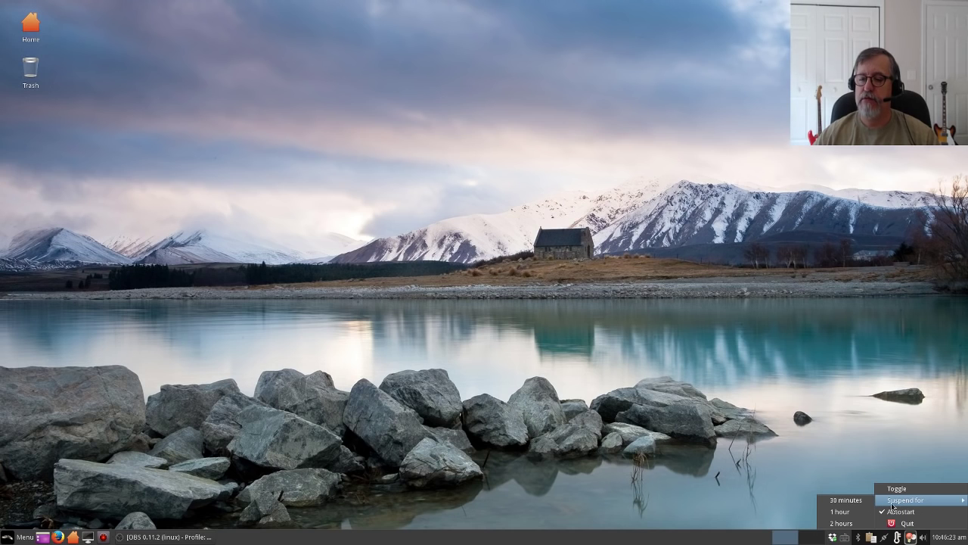
{"action": "mouse_move", "coordinate": [839, 523]}
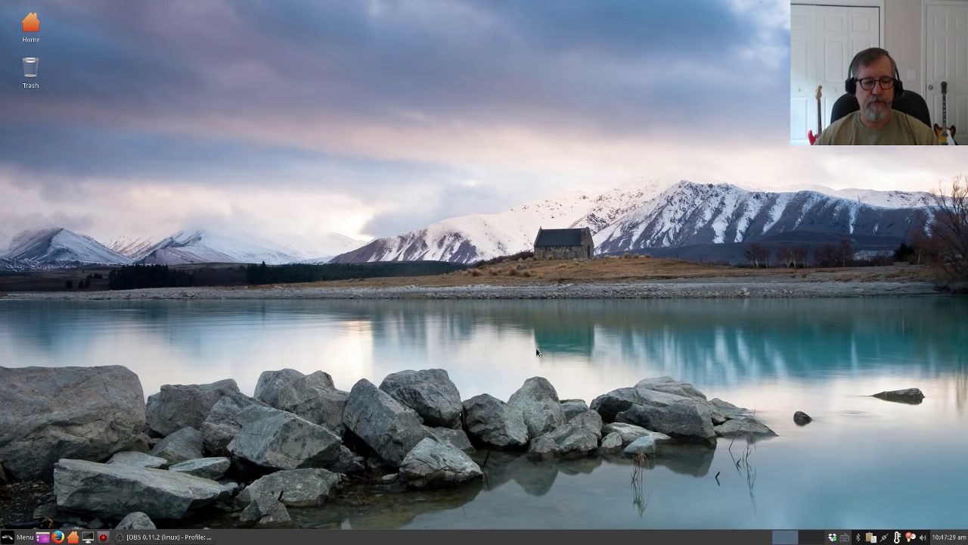
{"action": "mouse_move", "coordinate": [488, 321]}
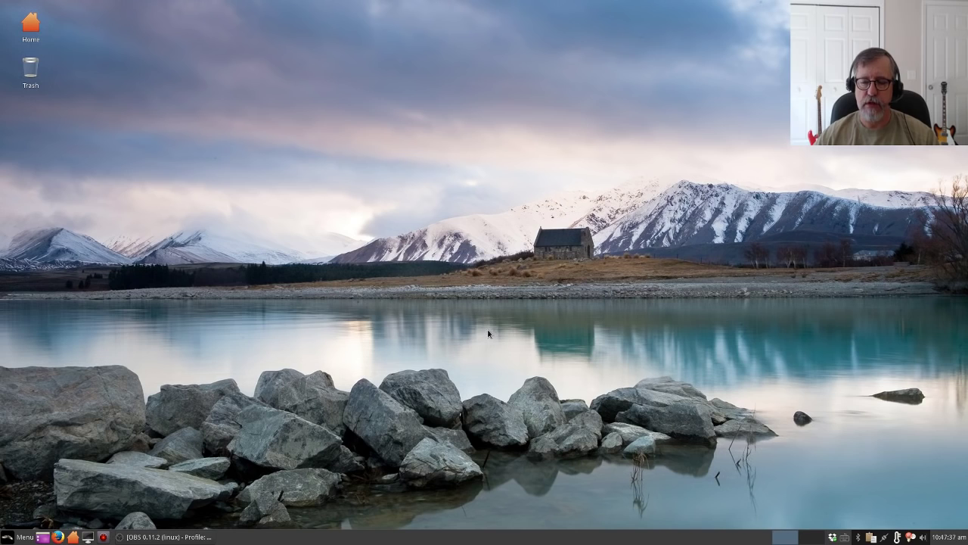
{"action": "mouse_move", "coordinate": [485, 338]}
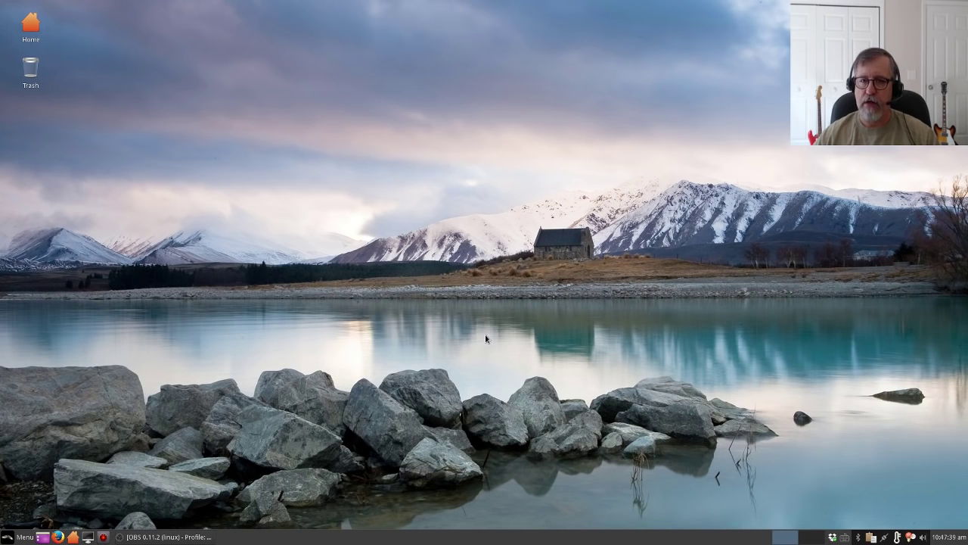